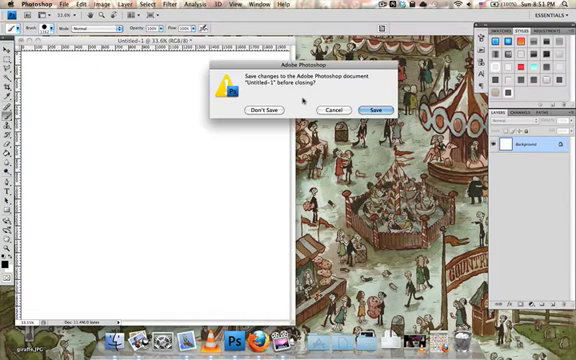
- Discard changes to the previous fairground document by choosing Don't Save
click(256, 112)
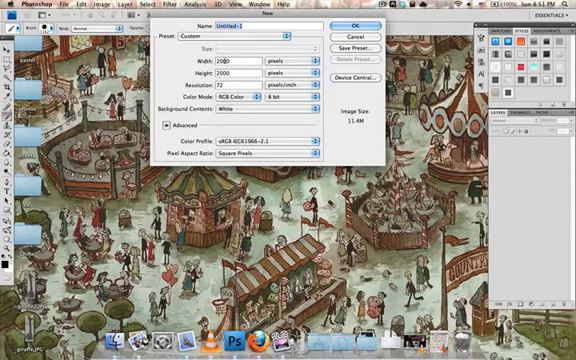
- Create the 2000x2000 white canvas and pick the Elliptical Marquee for a circular selection
click(364, 32)
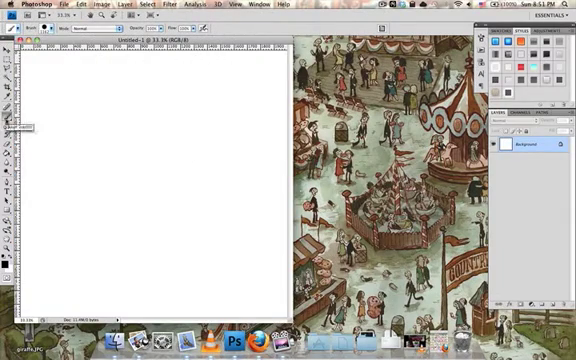
click(60, 30)
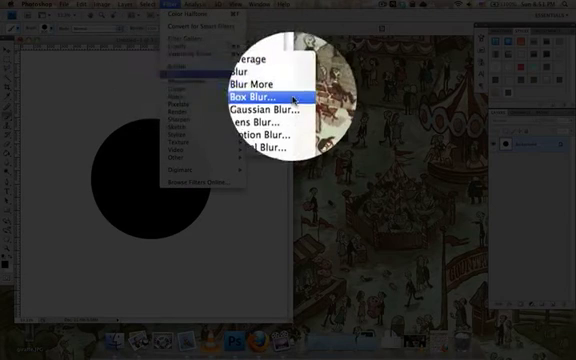
- Apply a Gaussian Blur to soften the black circle into a blurry blob
click(256, 106)
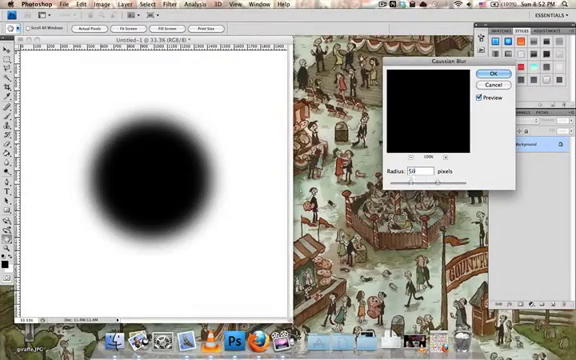
click(496, 72)
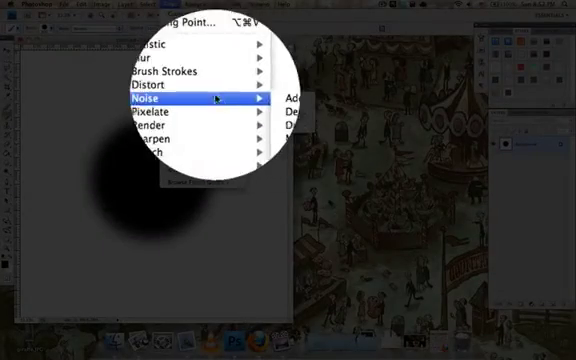
- Apply Color Halftone so the blurred blob becomes a pattern of halftone dots
click(300, 100)
text(25)
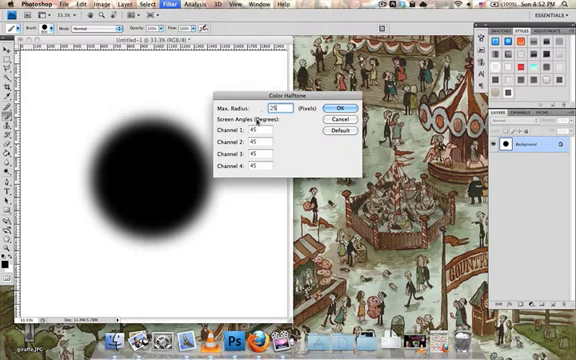
click(340, 104)
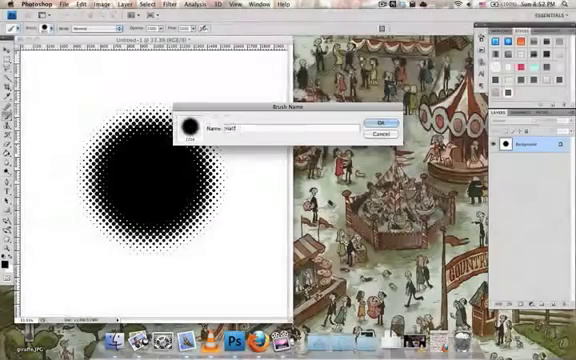
- Define the halftone circle as a brush preset named 'halftone'
text(halftone1)
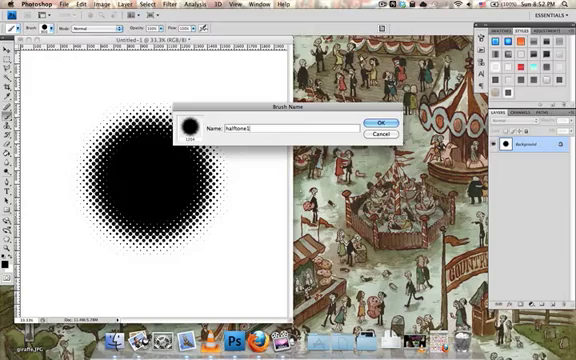
click(376, 122)
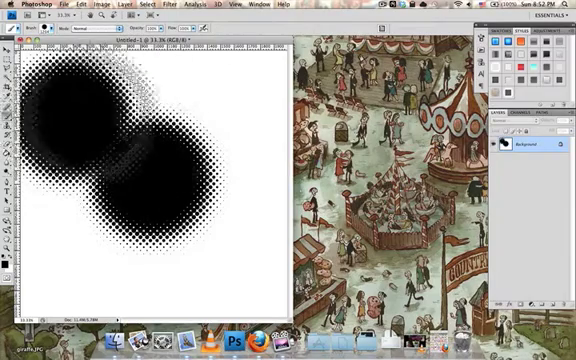